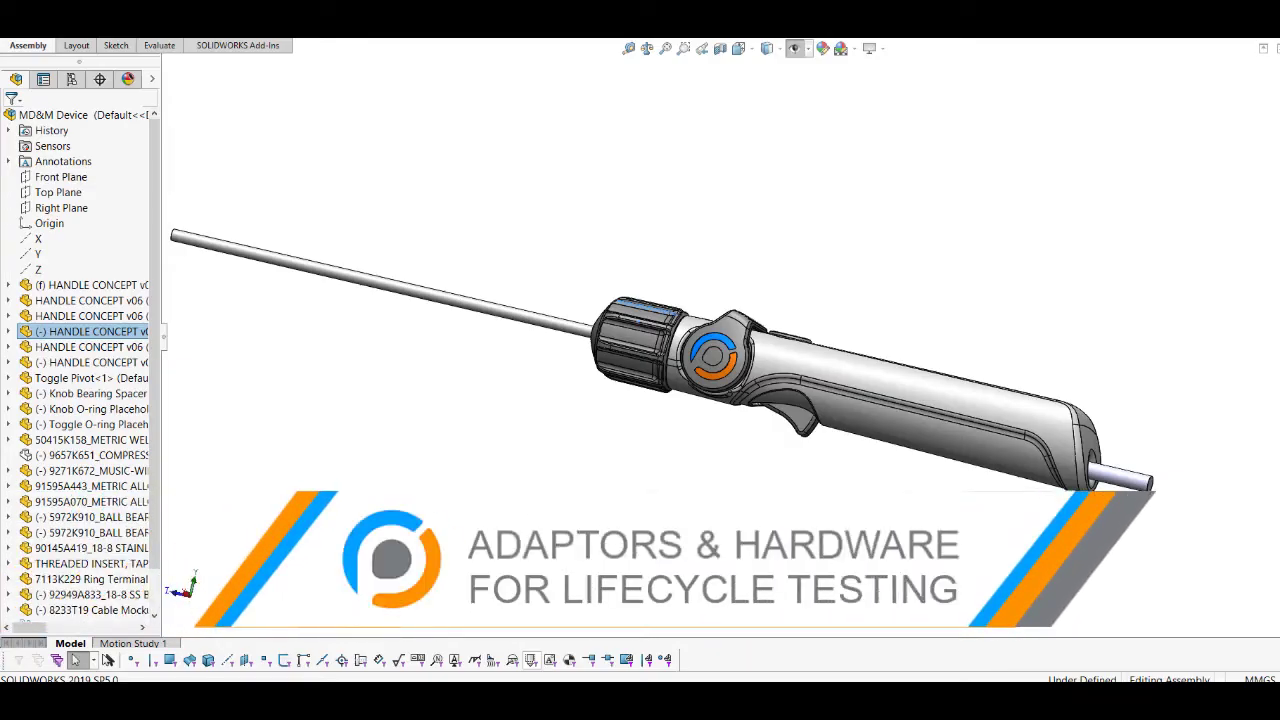
{"action": "mouse_move", "coordinate": [770, 488]}
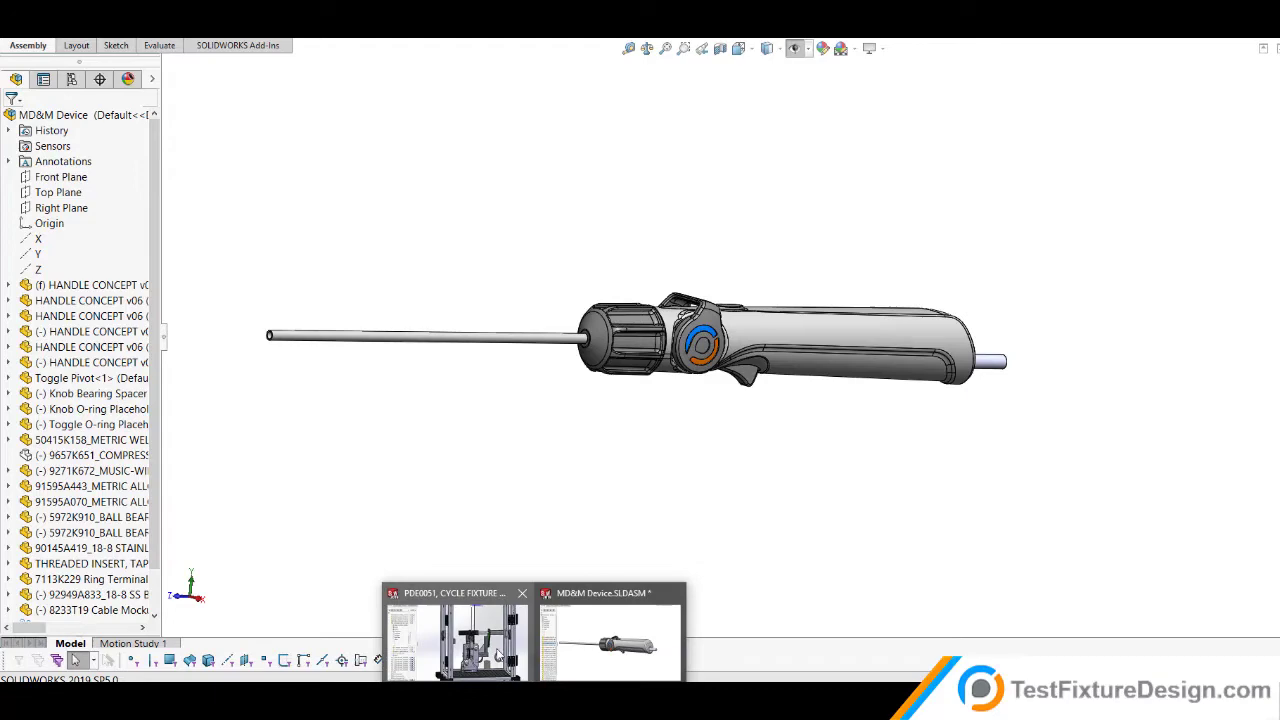
Play the MD&M West booth video post with sound on the company LinkedIn page.
{"action": "left_click", "coordinate": [456, 640]}
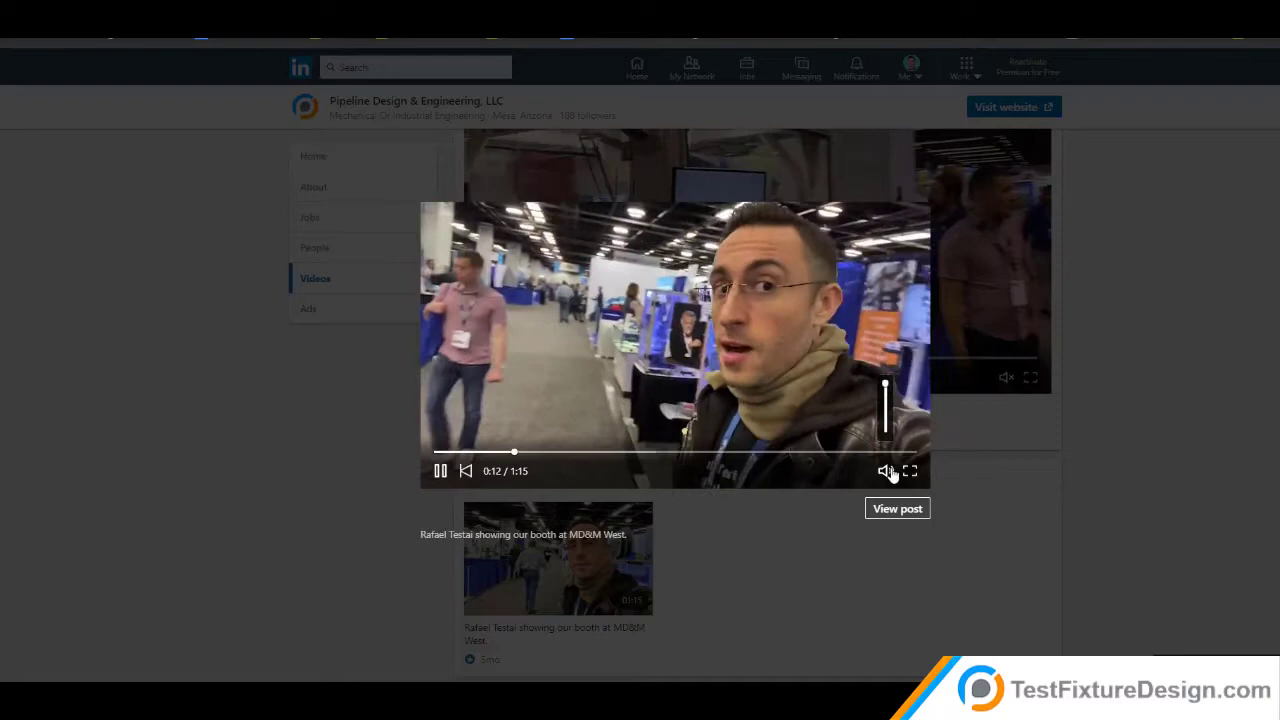
{"action": "left_click", "coordinate": [884, 472]}
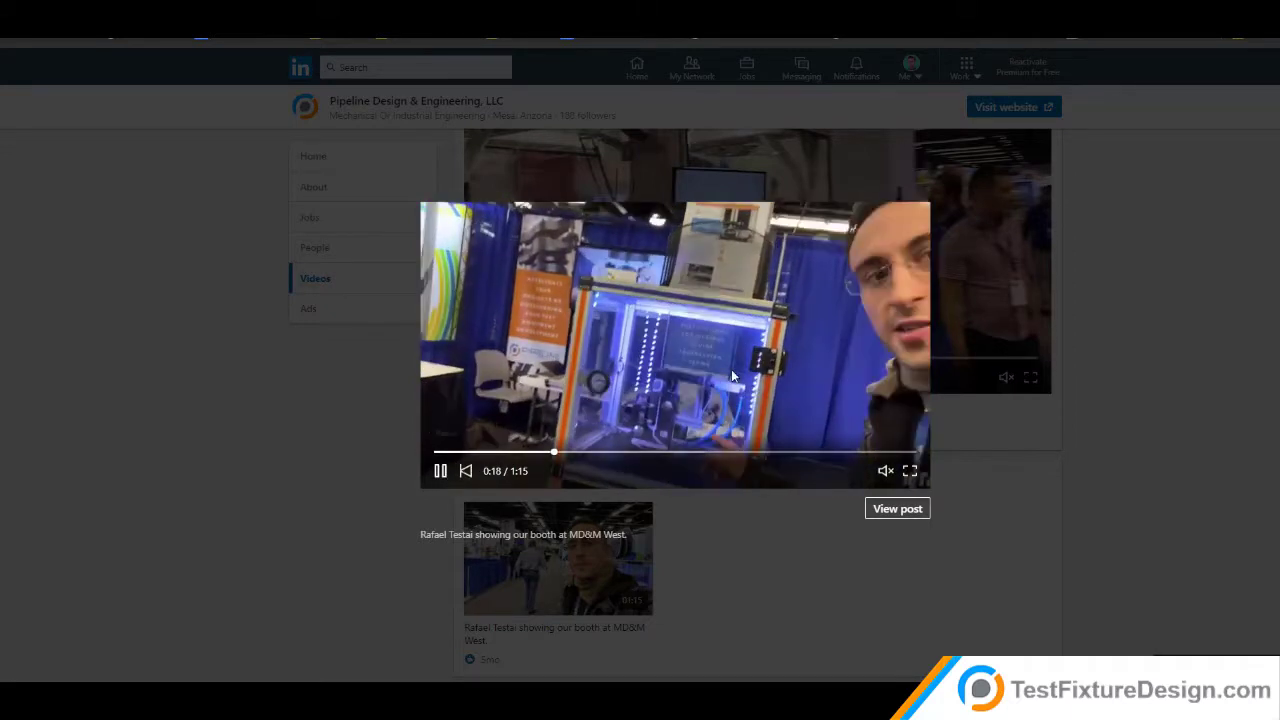
{"action": "left_click", "coordinate": [440, 470]}
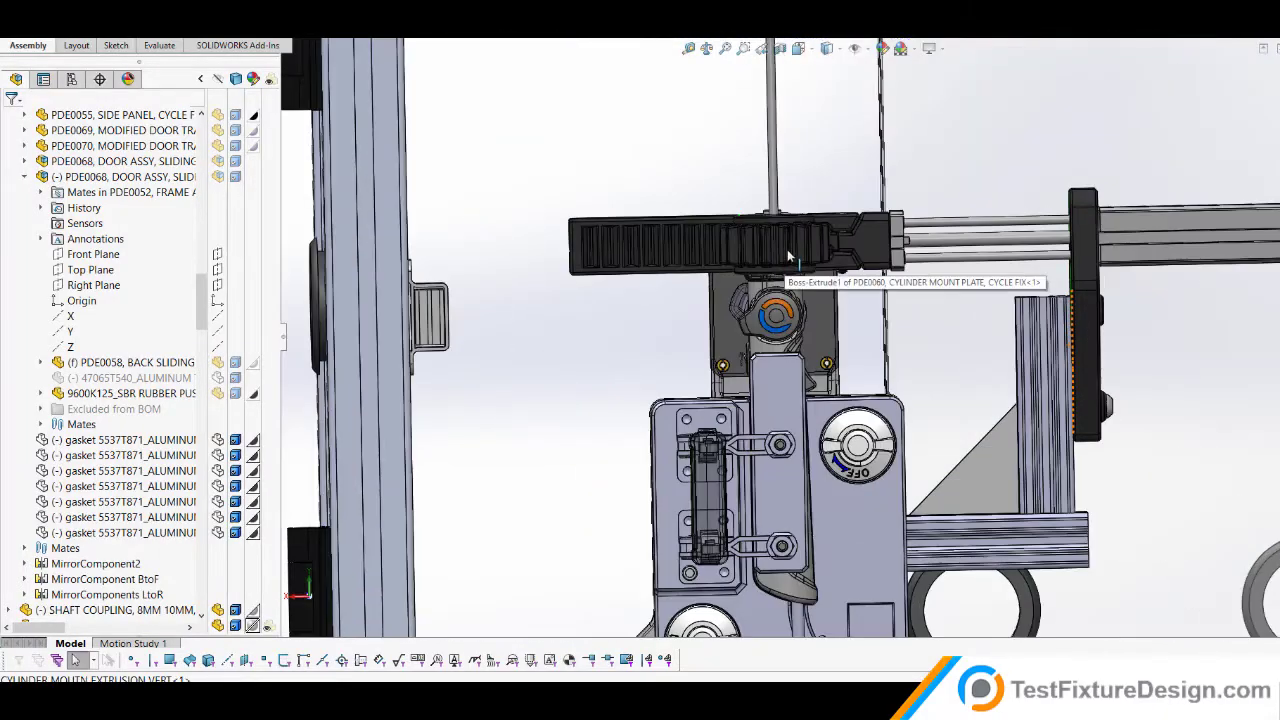
{"action": "left_click", "coordinate": [790, 244]}
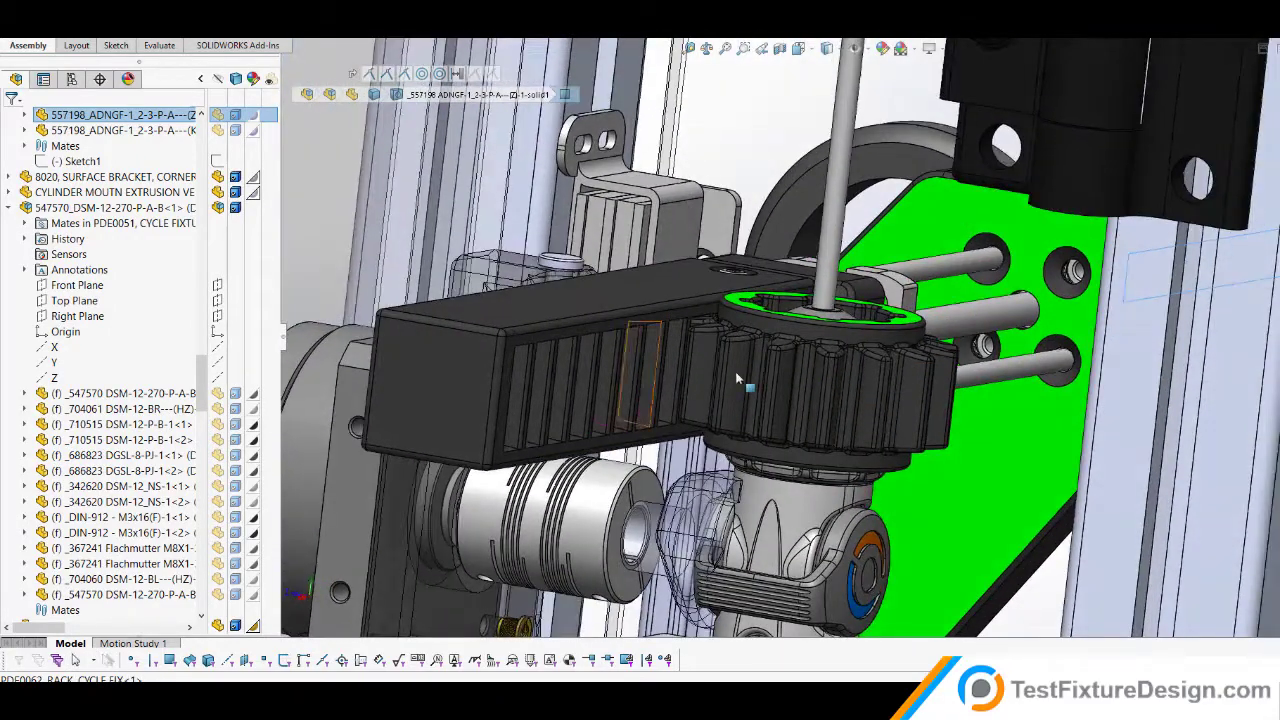
{"action": "left_click_drag", "start_coordinate": [736, 378], "coordinate": [918, 428]}
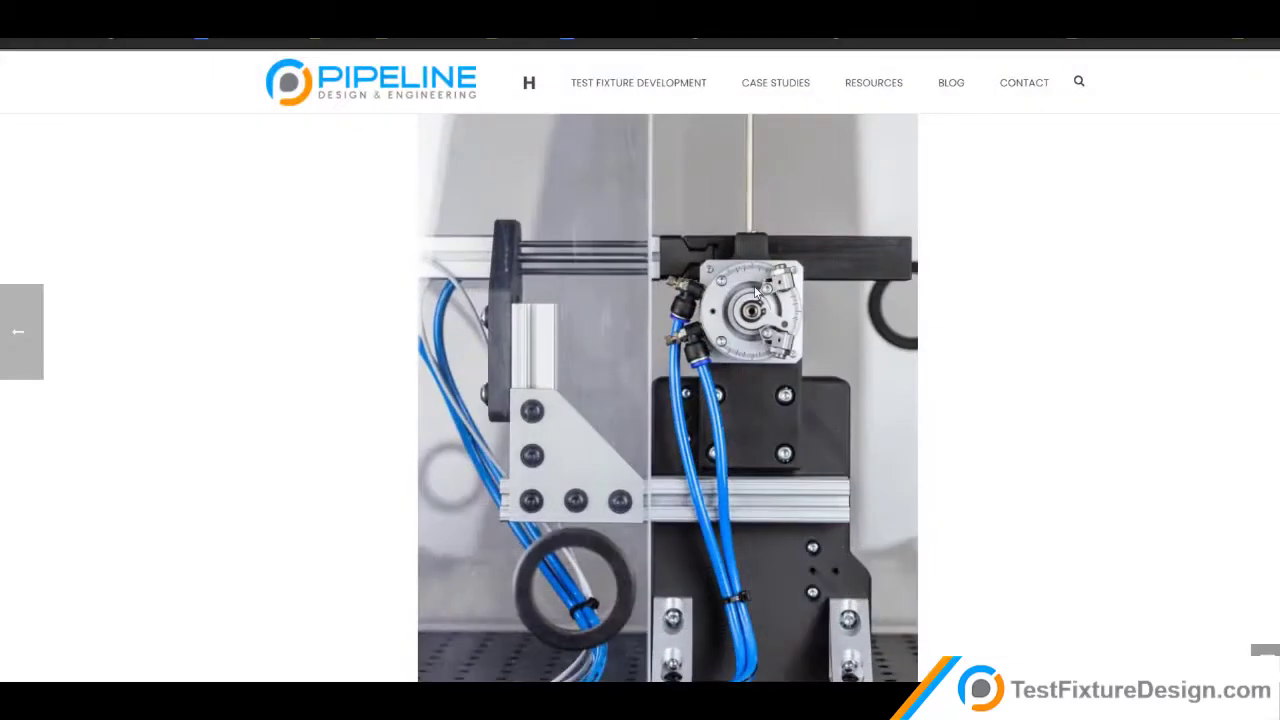
{"action": "mouse_move", "coordinate": [778, 360]}
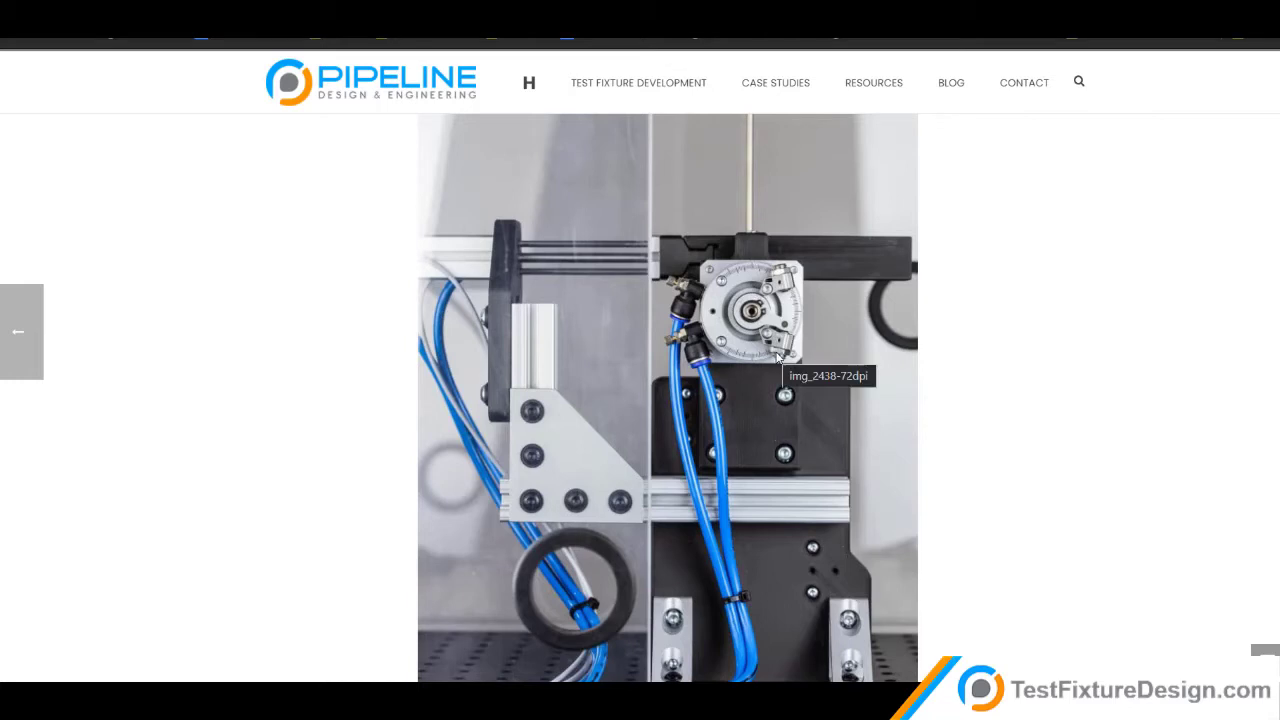
{"action": "mouse_move", "coordinate": [780, 366]}
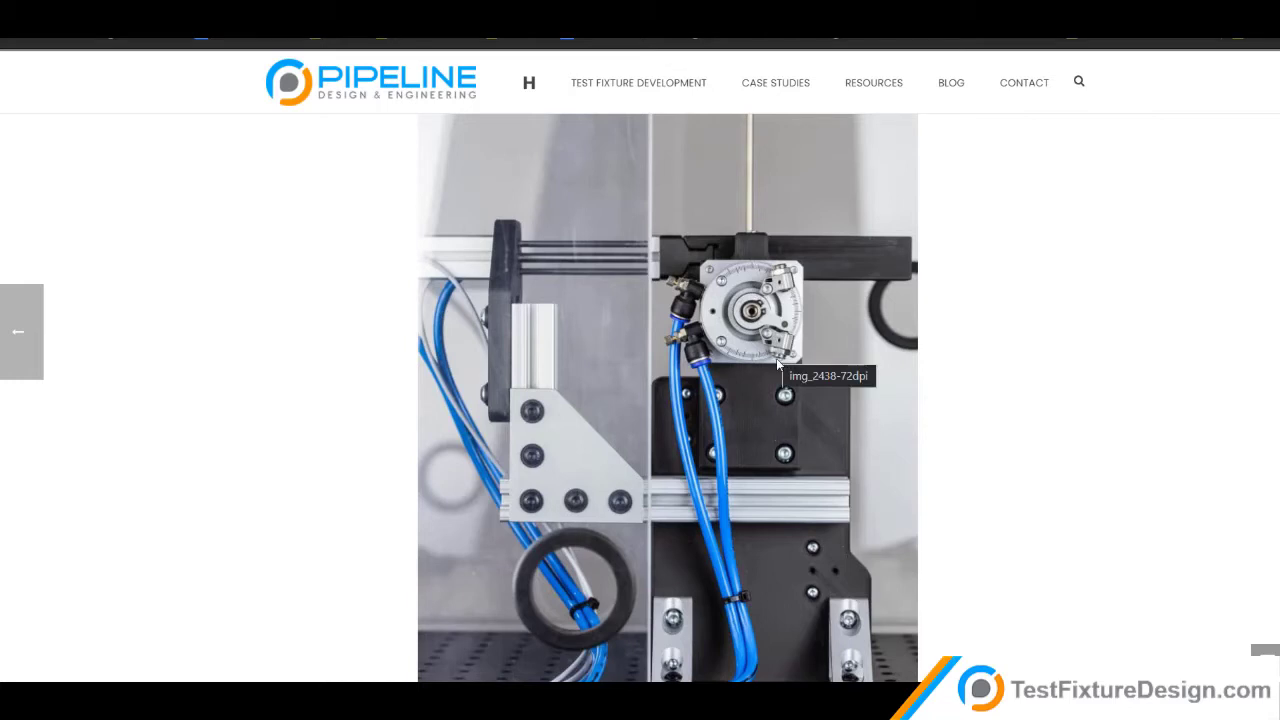
Scroll the case study page down past the station photos to the embedded demo video.
{"action": "scroll", "scroll_direction": "down", "scroll_amount": 3}
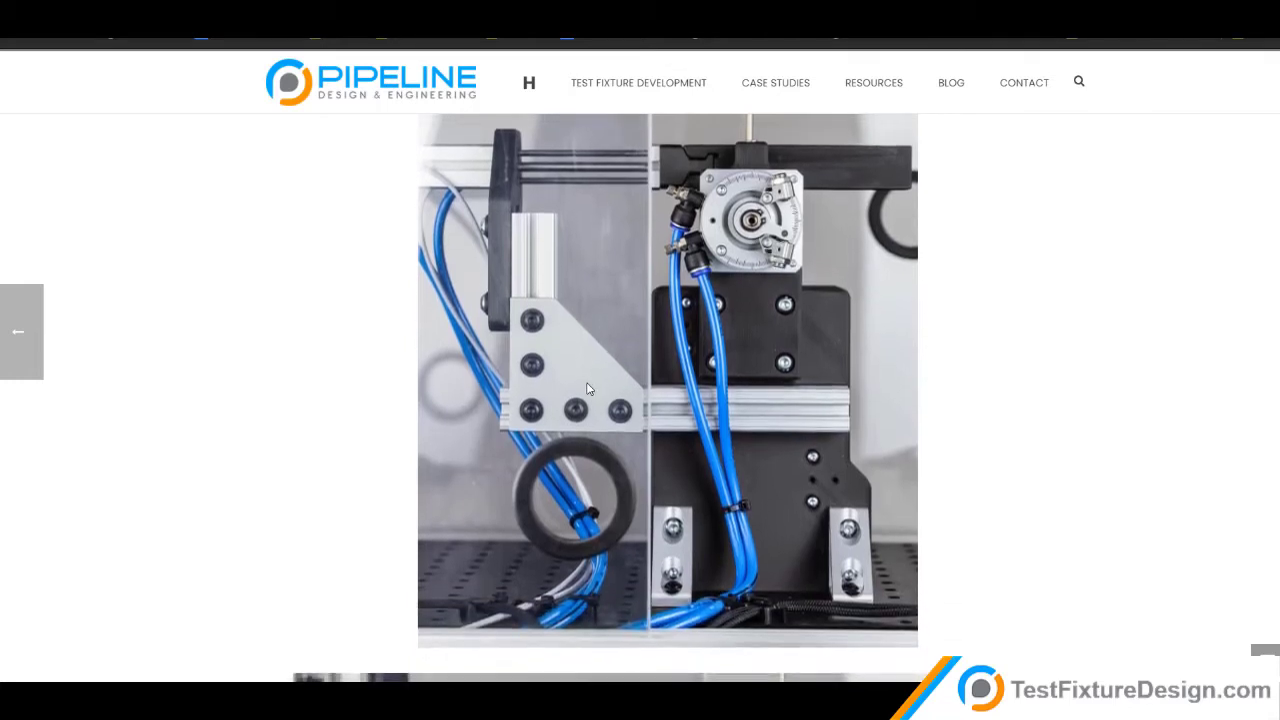
{"action": "mouse_move", "coordinate": [578, 382]}
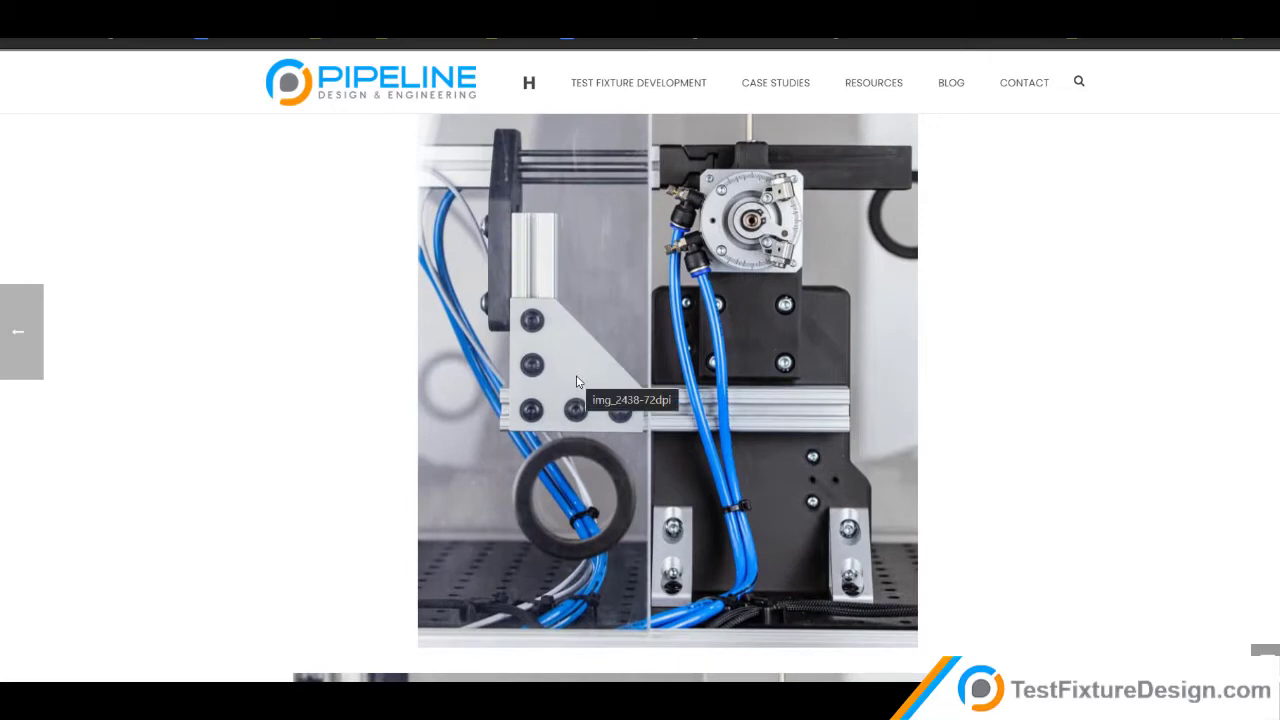
{"action": "mouse_move", "coordinate": [576, 376]}
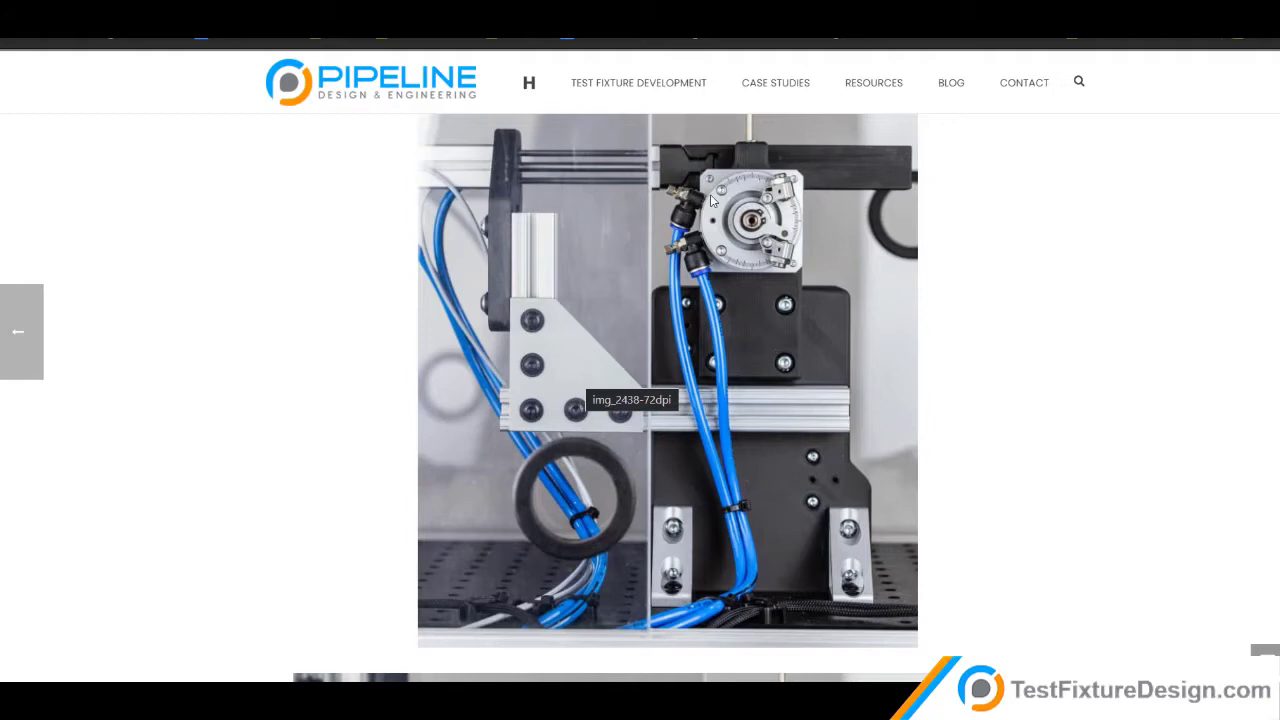
{"action": "mouse_move", "coordinate": [732, 252]}
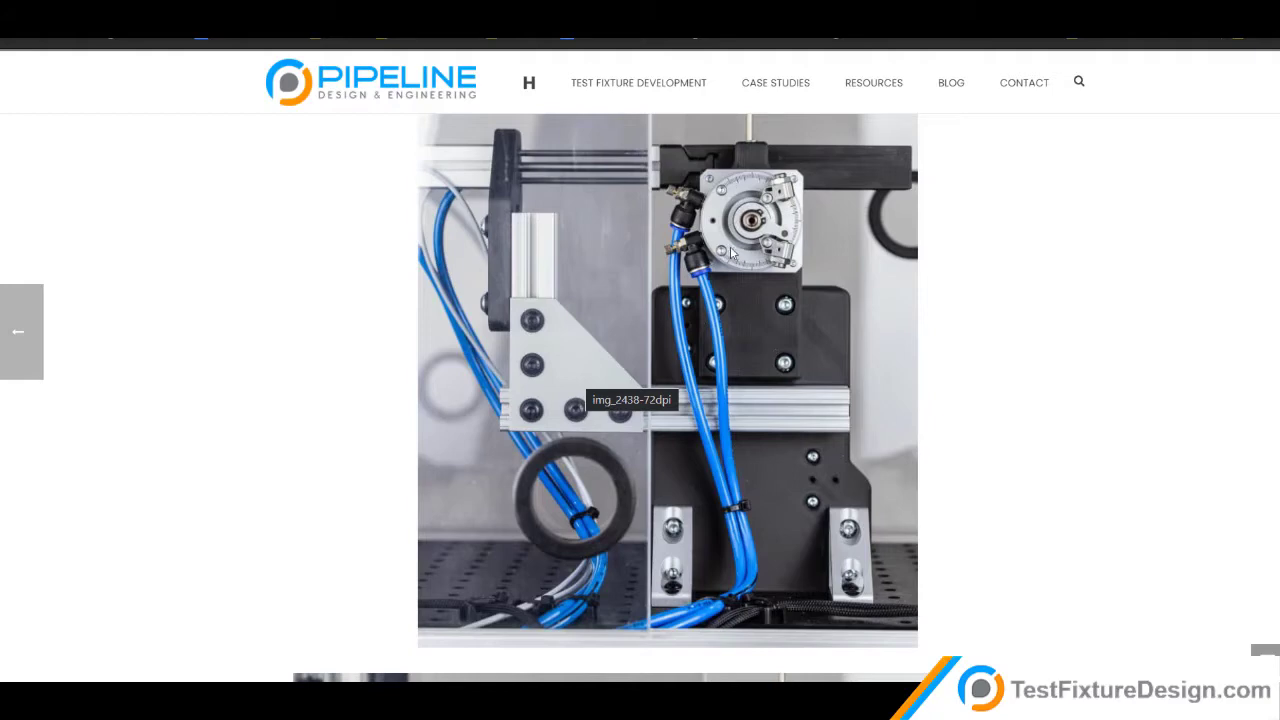
{"action": "mouse_move", "coordinate": [576, 670]}
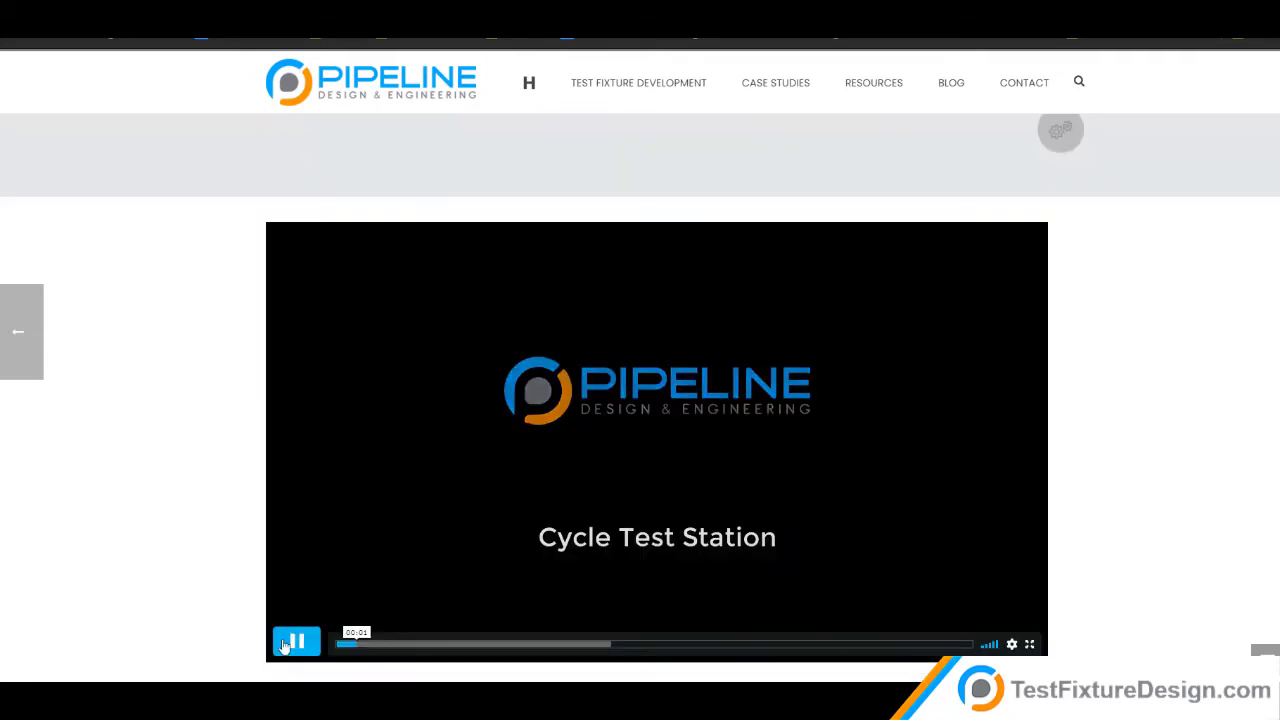
Start the embedded Cycle Test Station demo video showing the fixture running.
{"action": "left_click", "coordinate": [296, 644]}
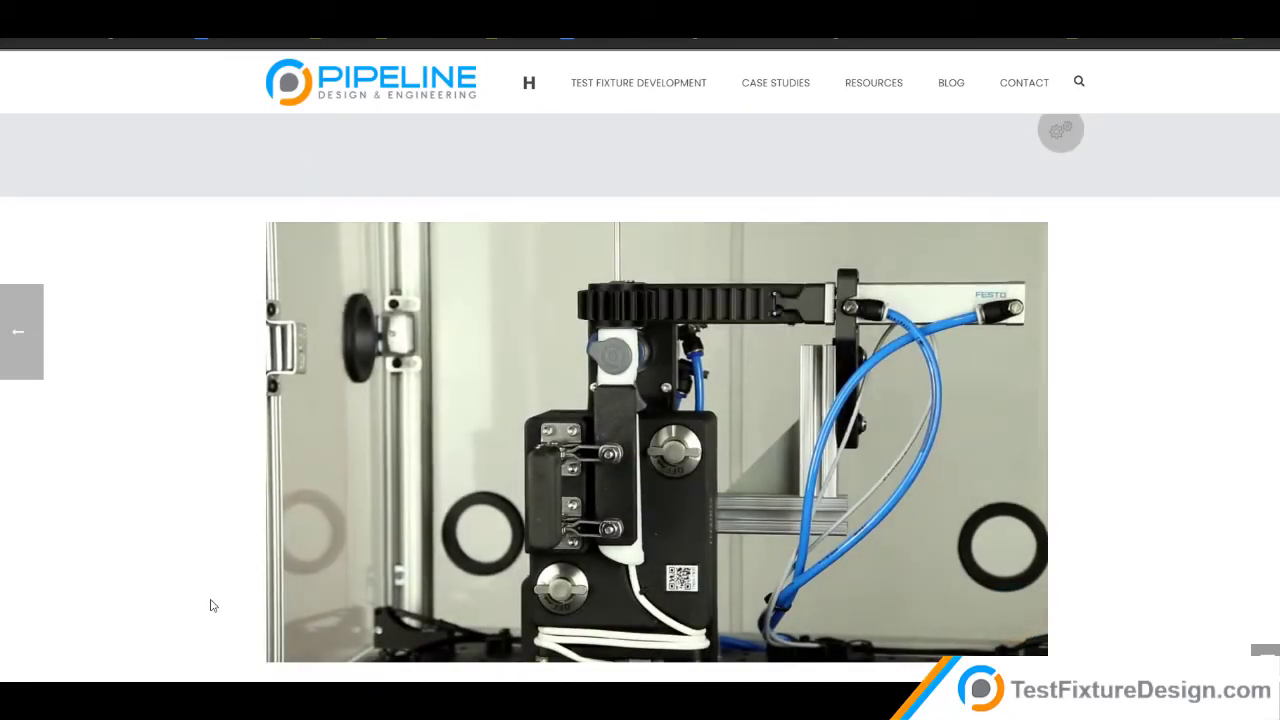
{"action": "left_click", "coordinate": [656, 440]}
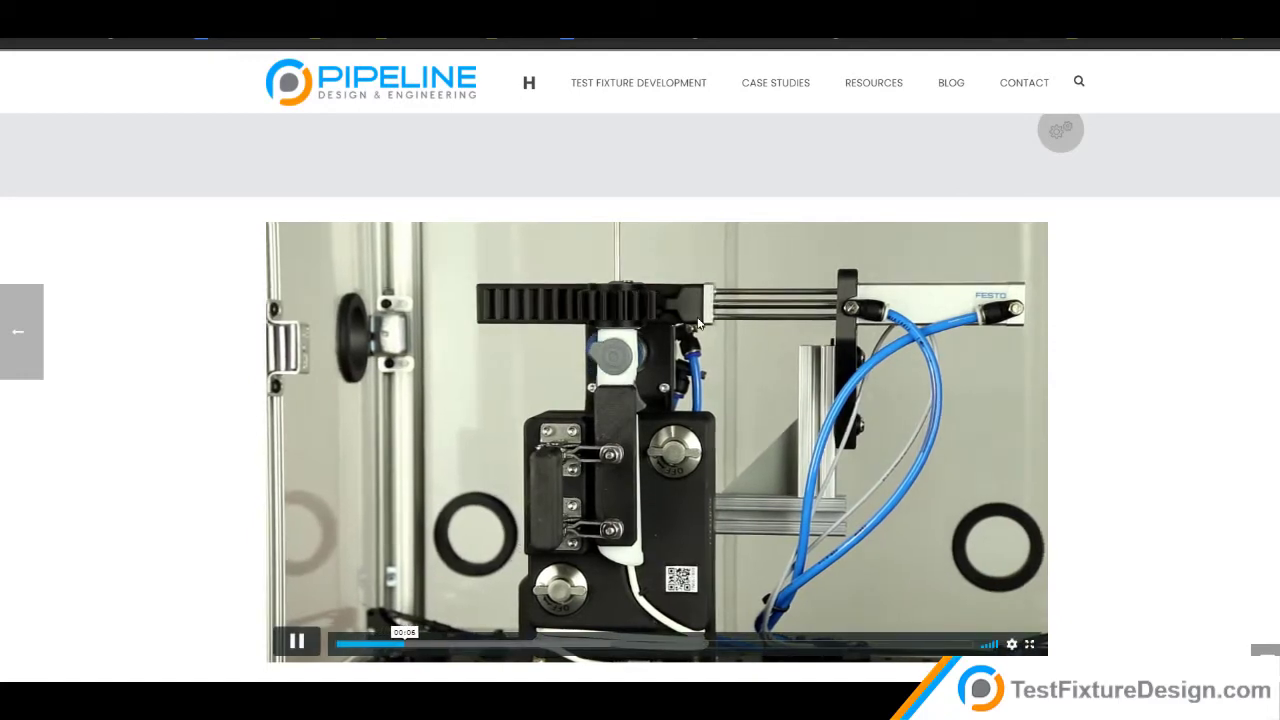